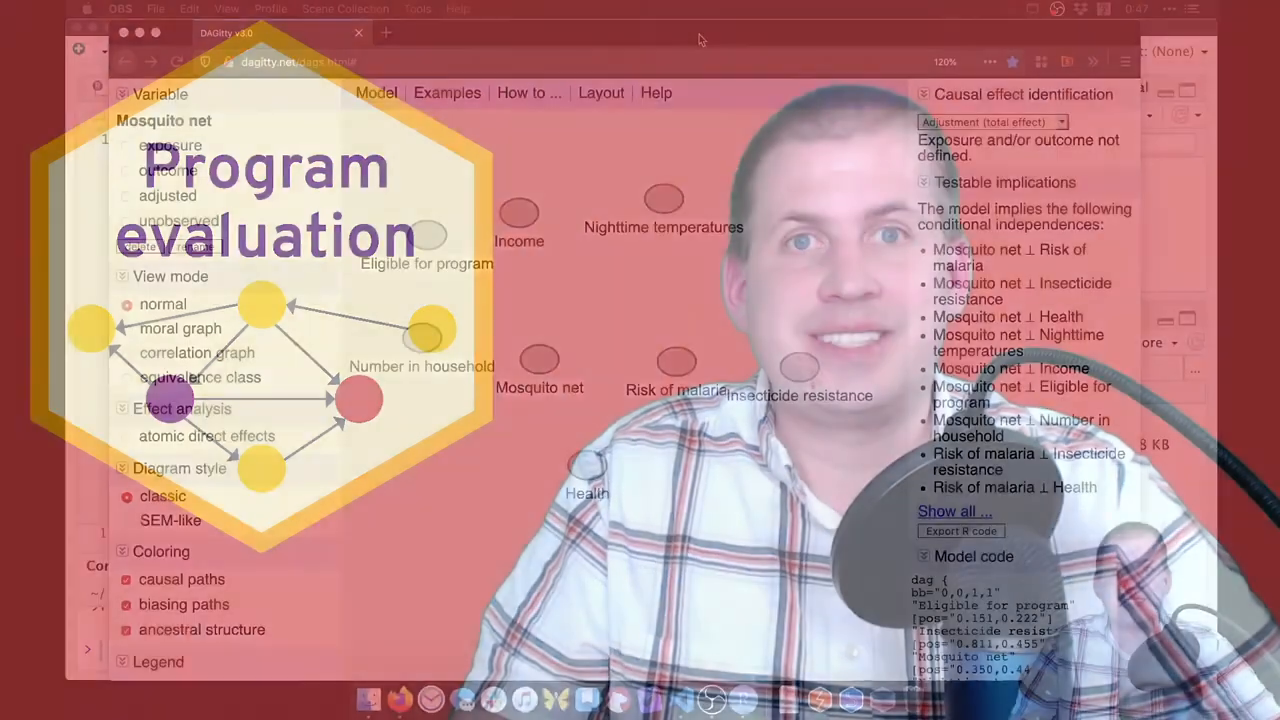
Step: Shift Insecticide resistance rightward off Risk of malaria and rearrange other nodes on the canvas
{"action": "left_click", "coordinate": [795, 477]}
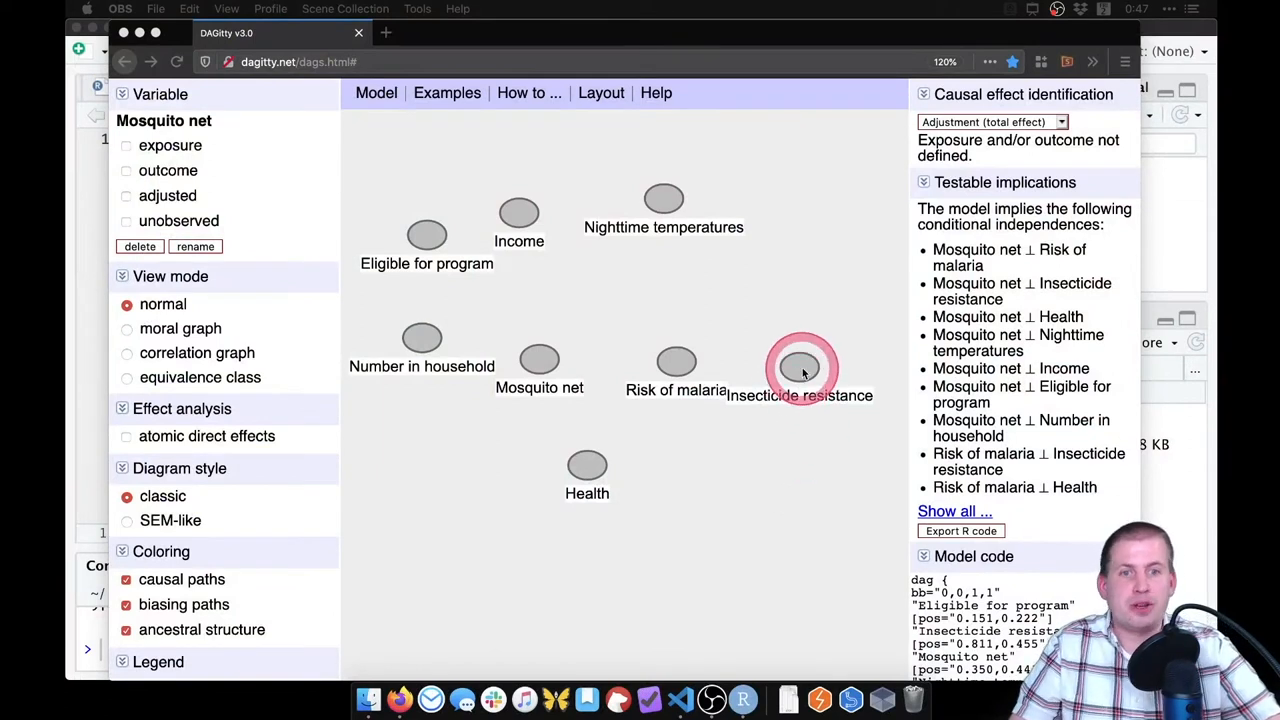
{"action": "left_click", "coordinate": [805, 368]}
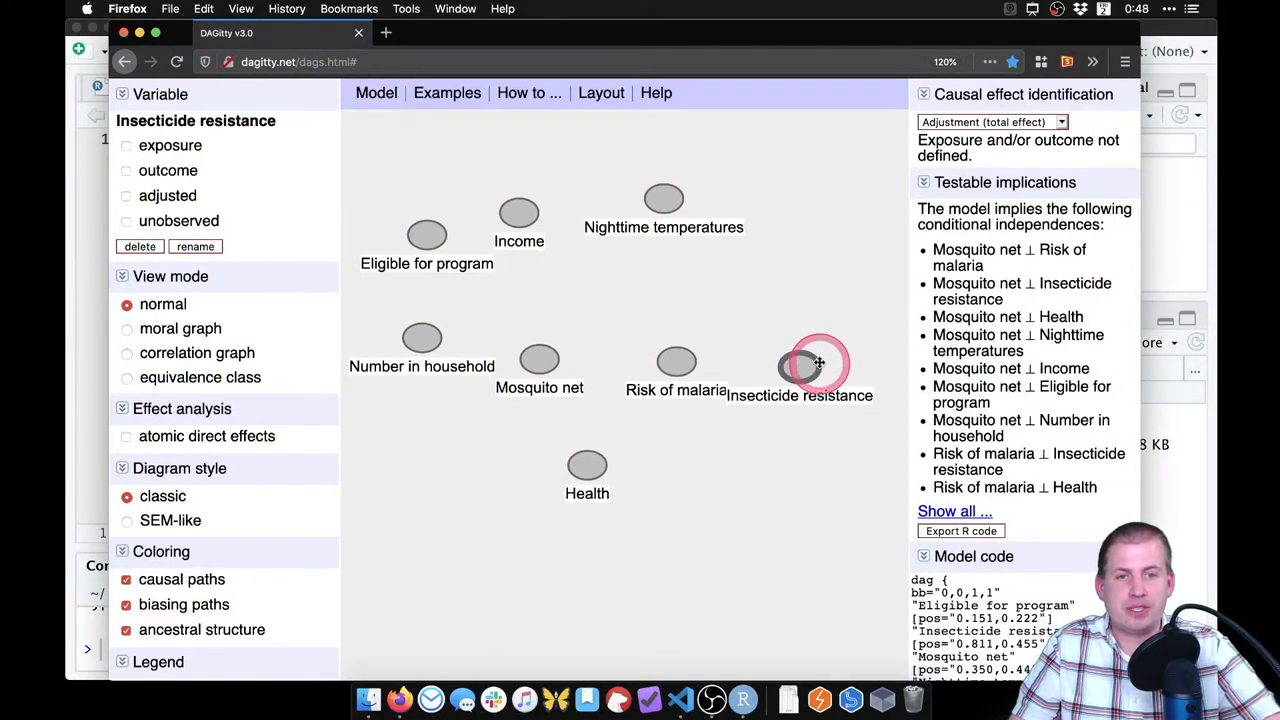
{"action": "left_click_drag", "start_coordinate": [810, 362], "coordinate": [827, 362]}
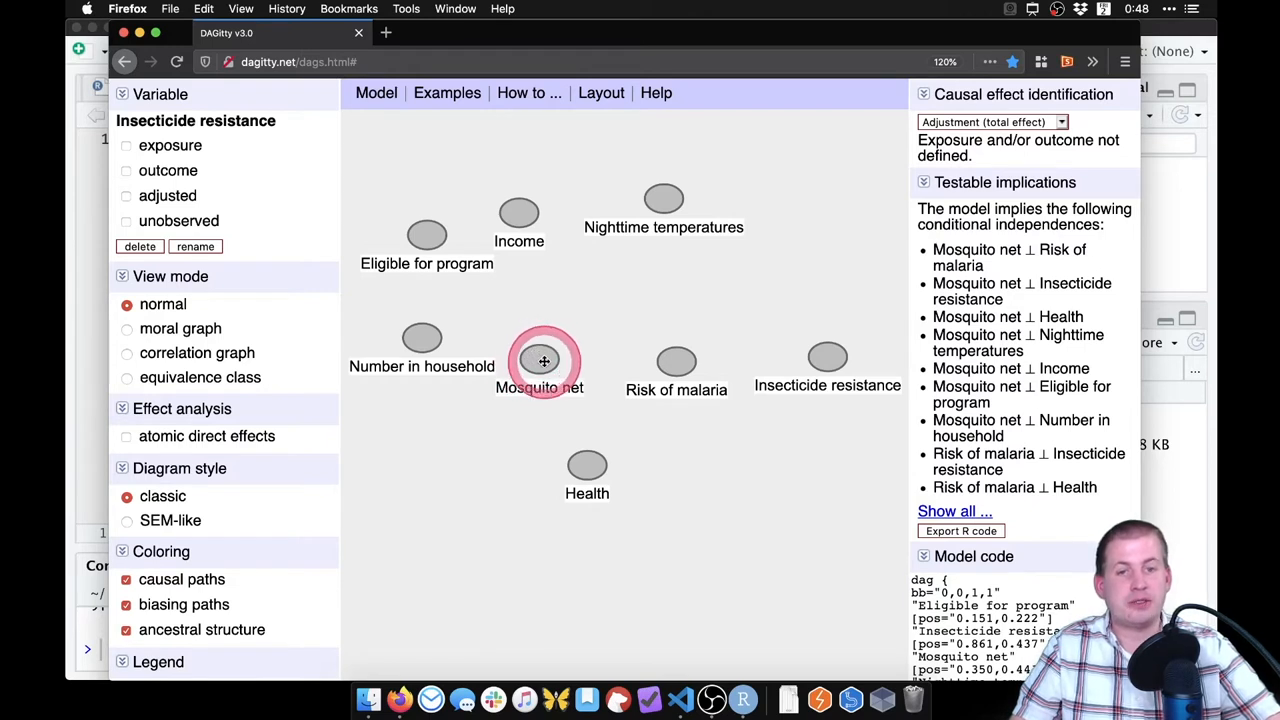
{"action": "left_click_drag", "start_coordinate": [544, 361], "coordinate": [627, 310]}
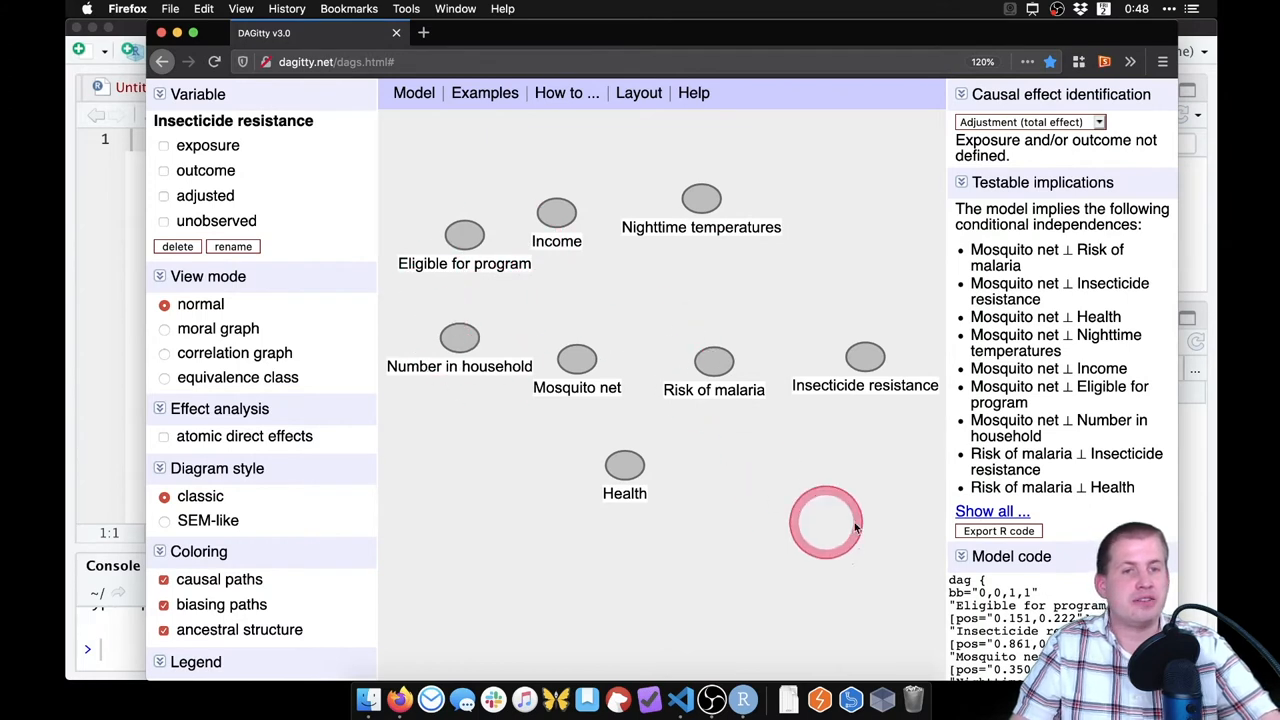
{"action": "left_click_drag", "start_coordinate": [825, 520], "coordinate": [690, 175]}
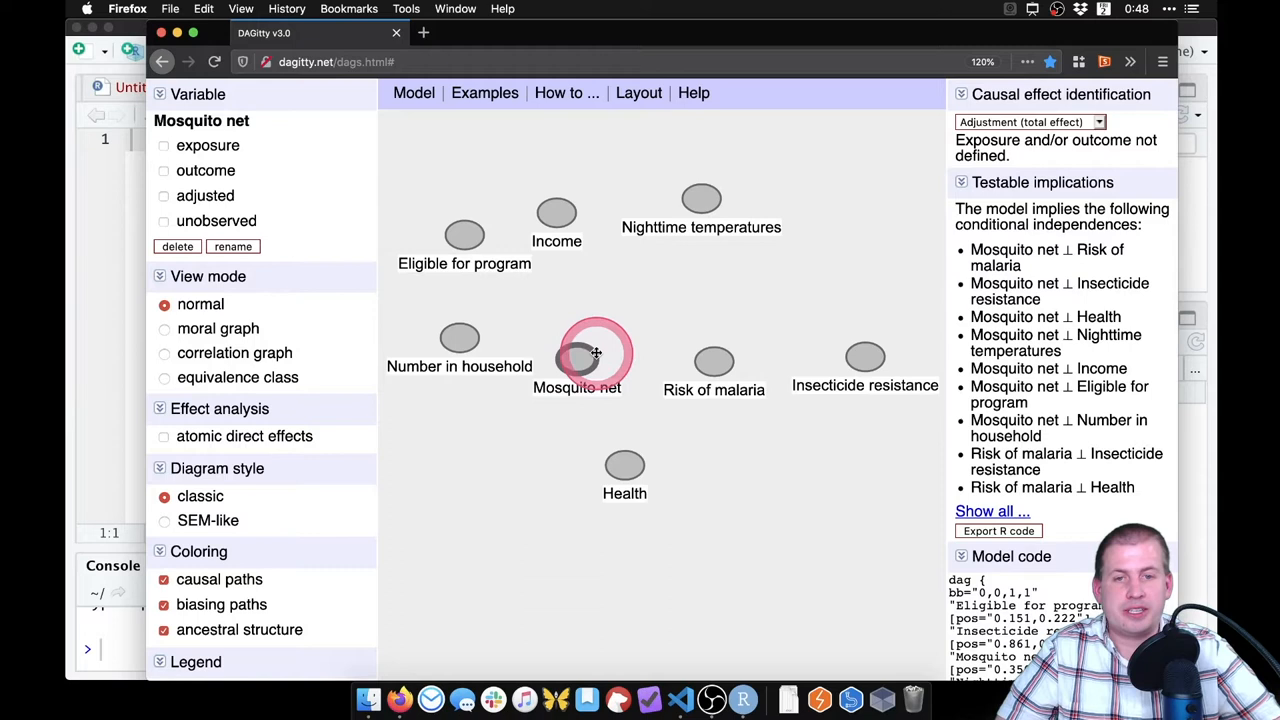
Step: Set Mosquito net as exposure, Risk of malaria as outcome, and link net to malaria
{"action": "left_click", "coordinate": [164, 146]}
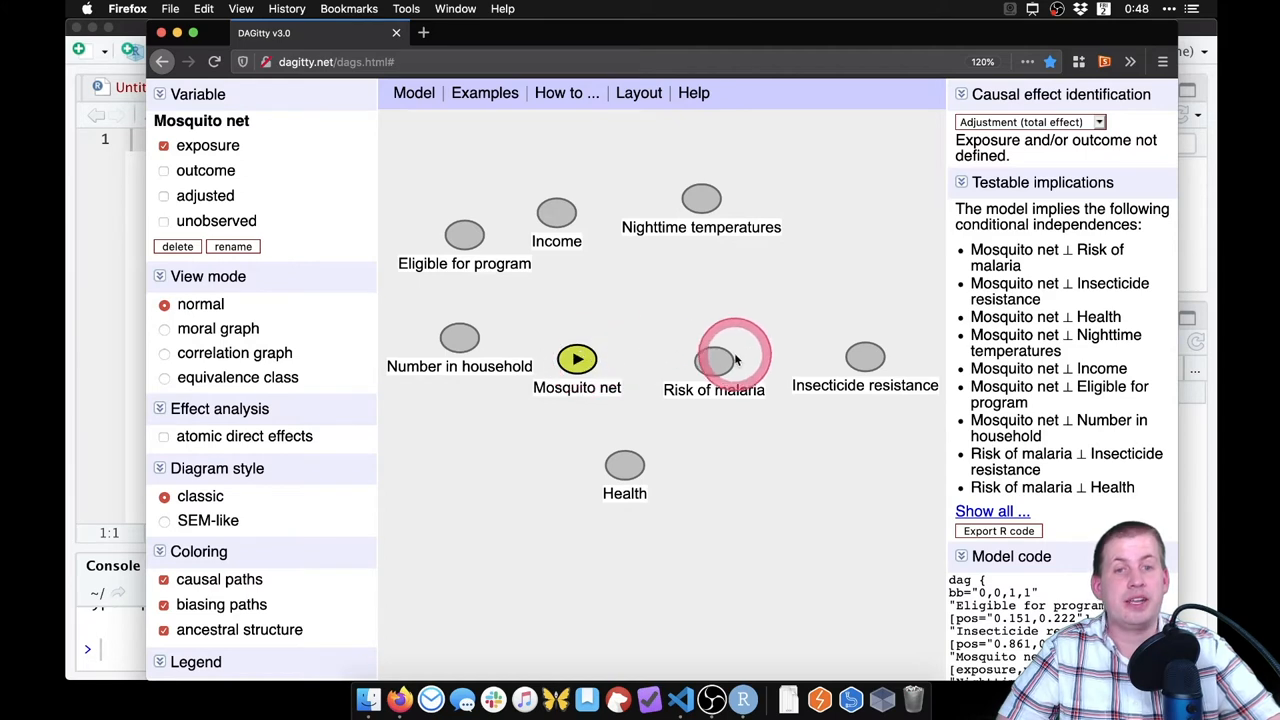
{"action": "left_click", "coordinate": [714, 363]}
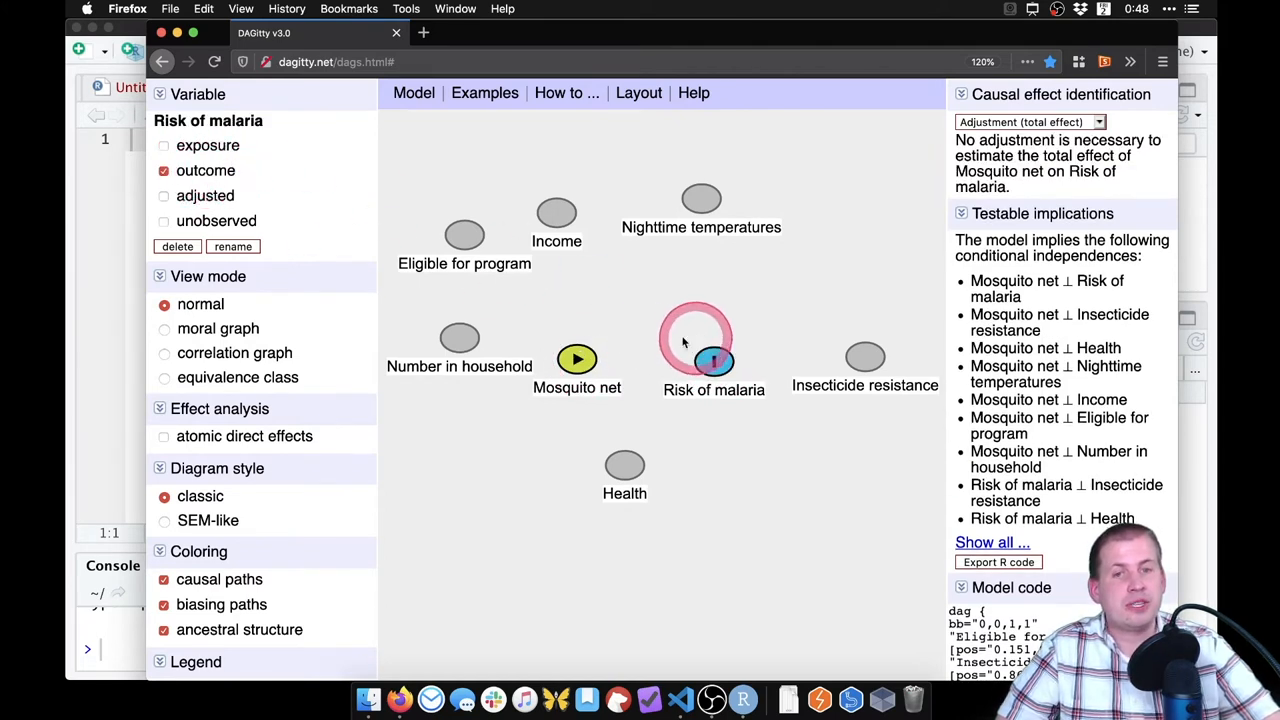
{"action": "left_click", "coordinate": [576, 360]}
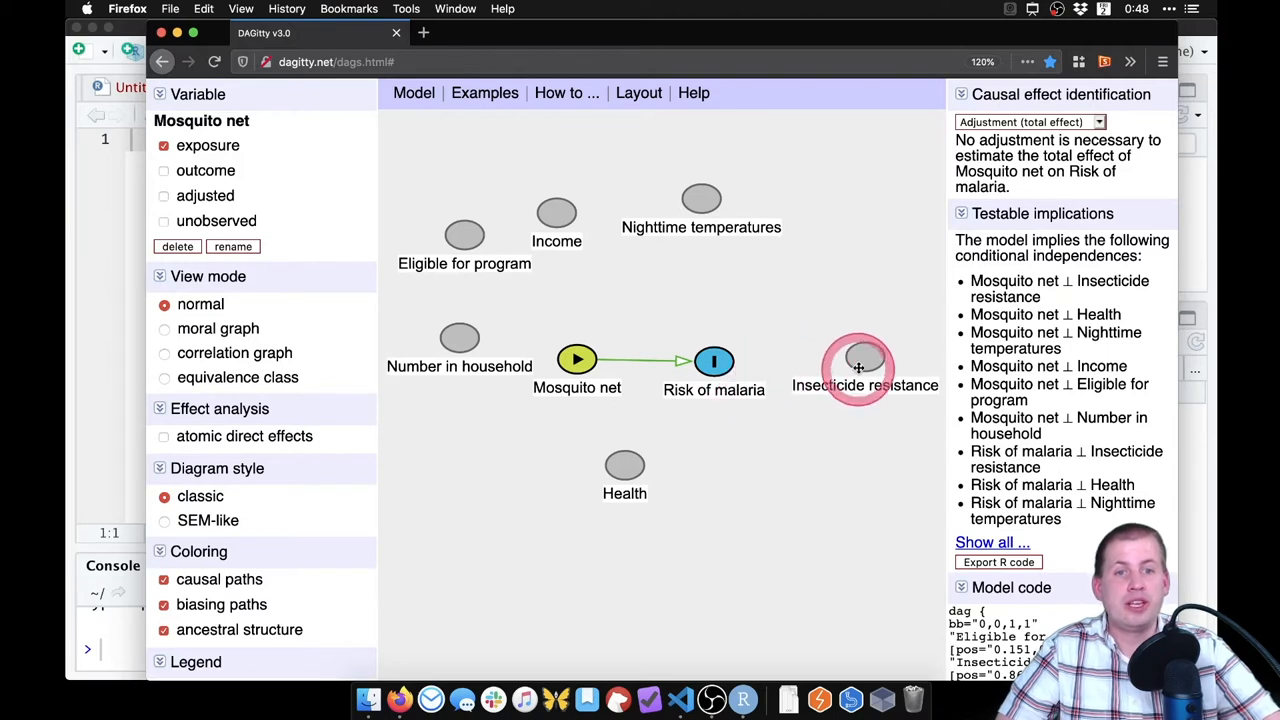
Step: Draw the arrow from Insecticide resistance into Risk of malaria
{"action": "left_click", "coordinate": [857, 363]}
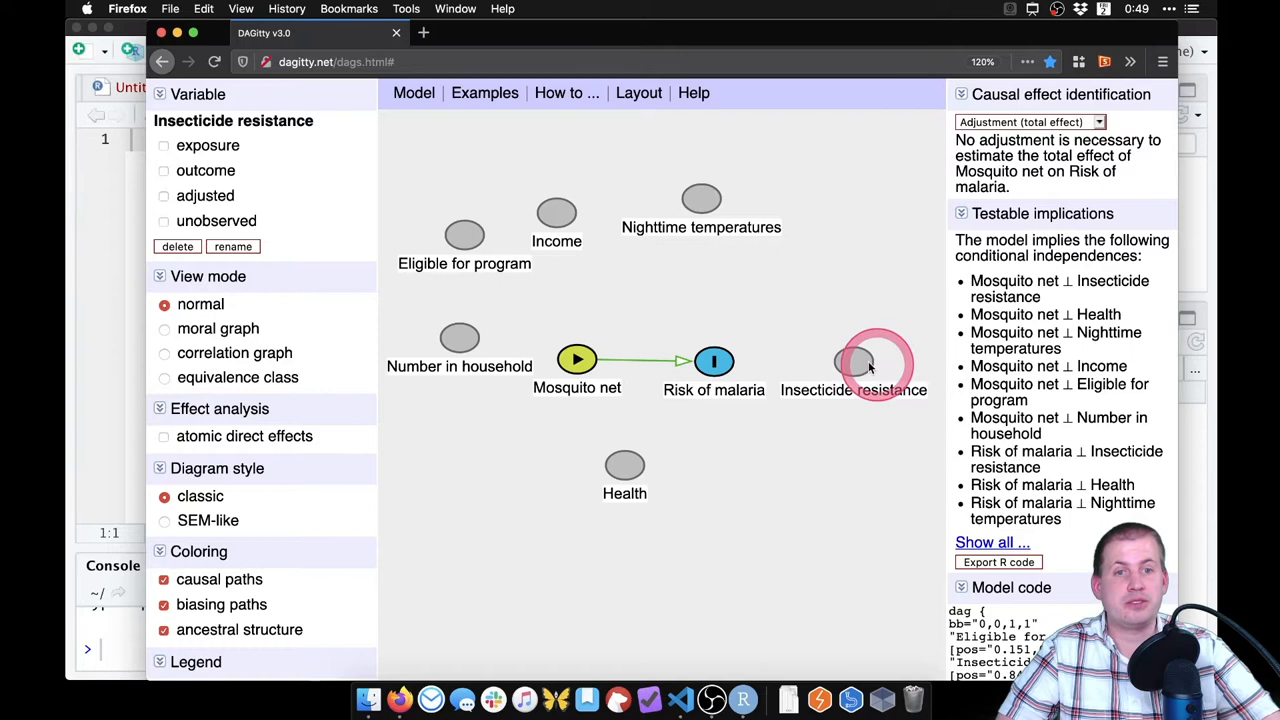
{"action": "left_click", "coordinate": [714, 362]}
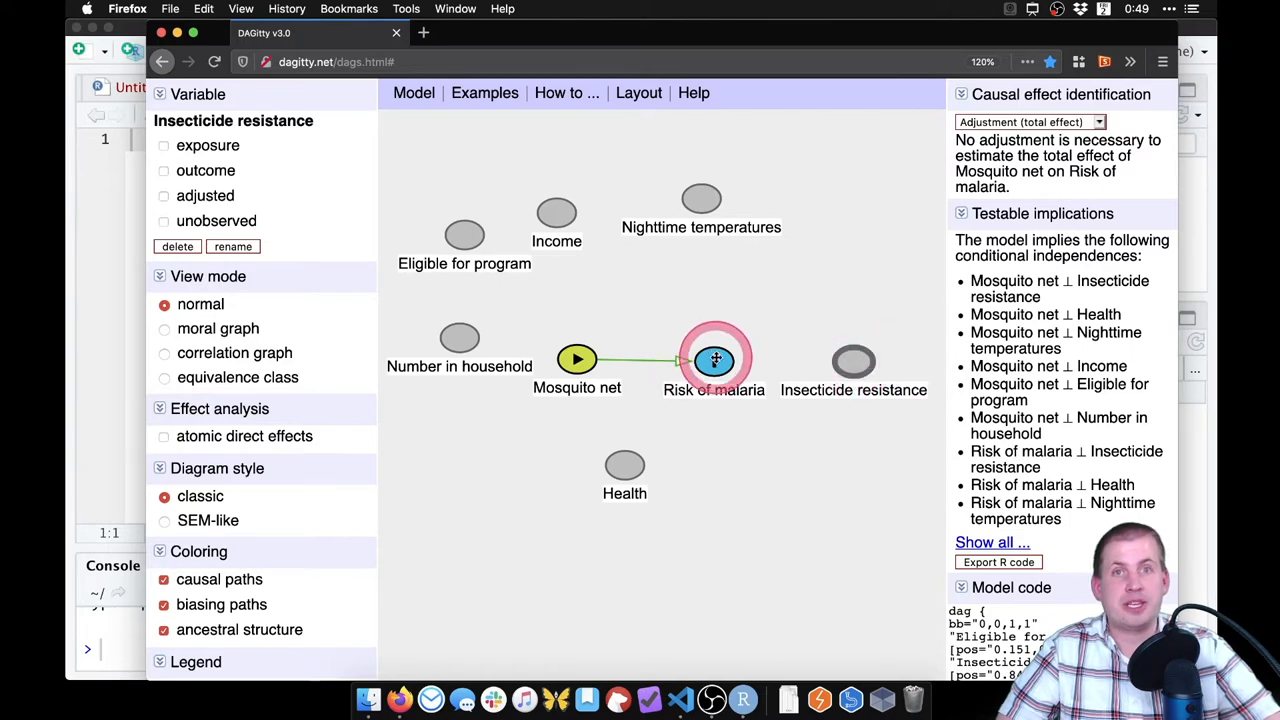
{"action": "left_click", "coordinate": [853, 362]}
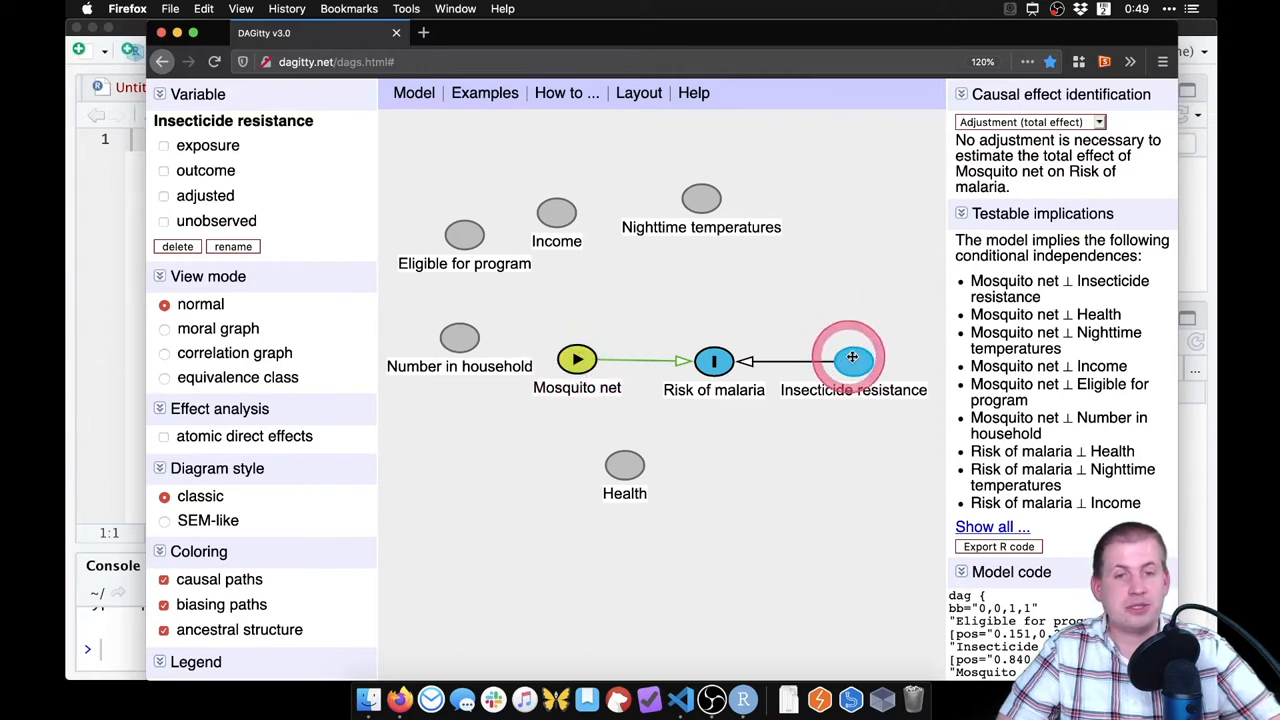
Step: Connect Nighttime temperatures to Mosquito net and Risk of malaria, plus Income's arrows
{"action": "left_click", "coordinate": [701, 199]}
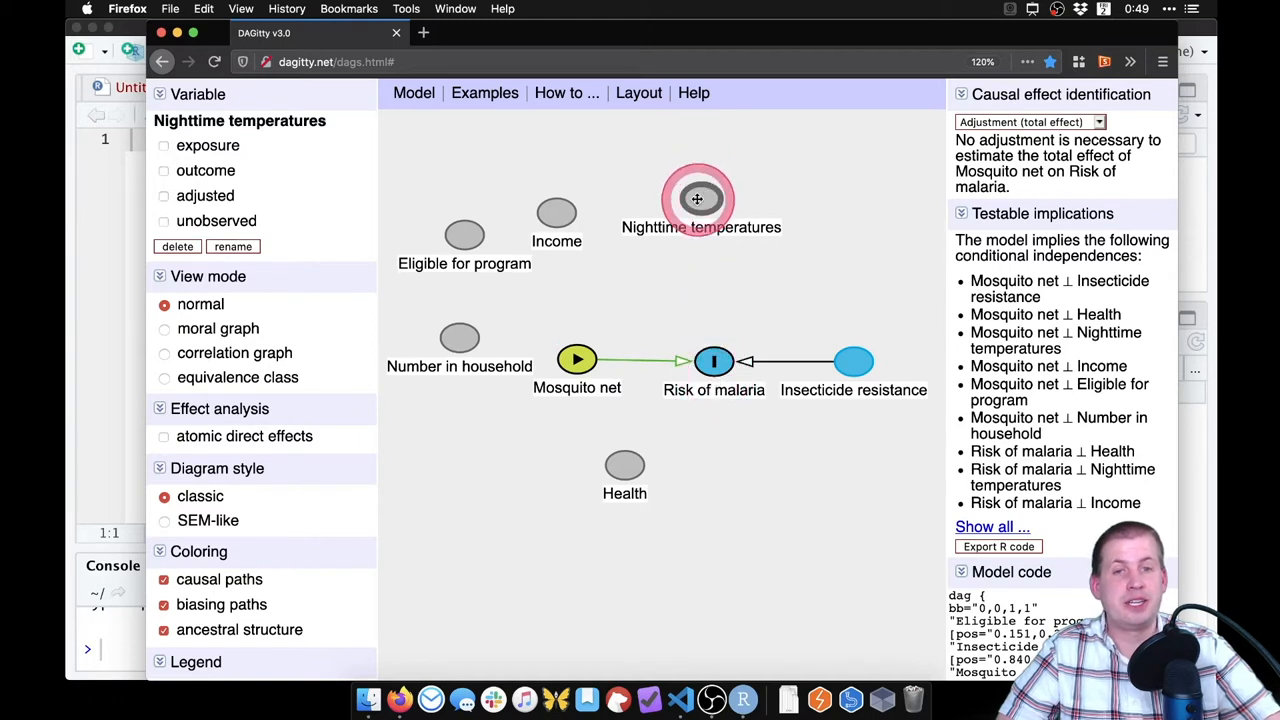
{"action": "left_click_drag", "start_coordinate": [698, 198], "coordinate": [577, 362]}
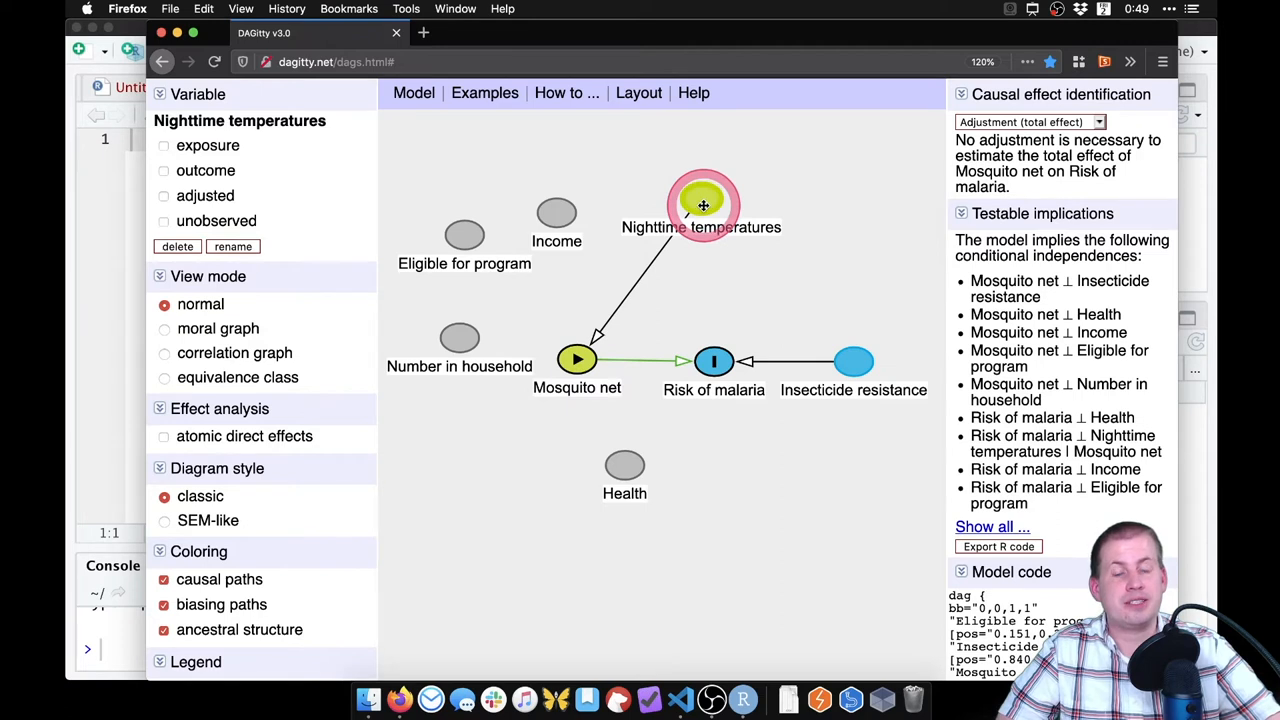
{"action": "left_click", "coordinate": [713, 362]}
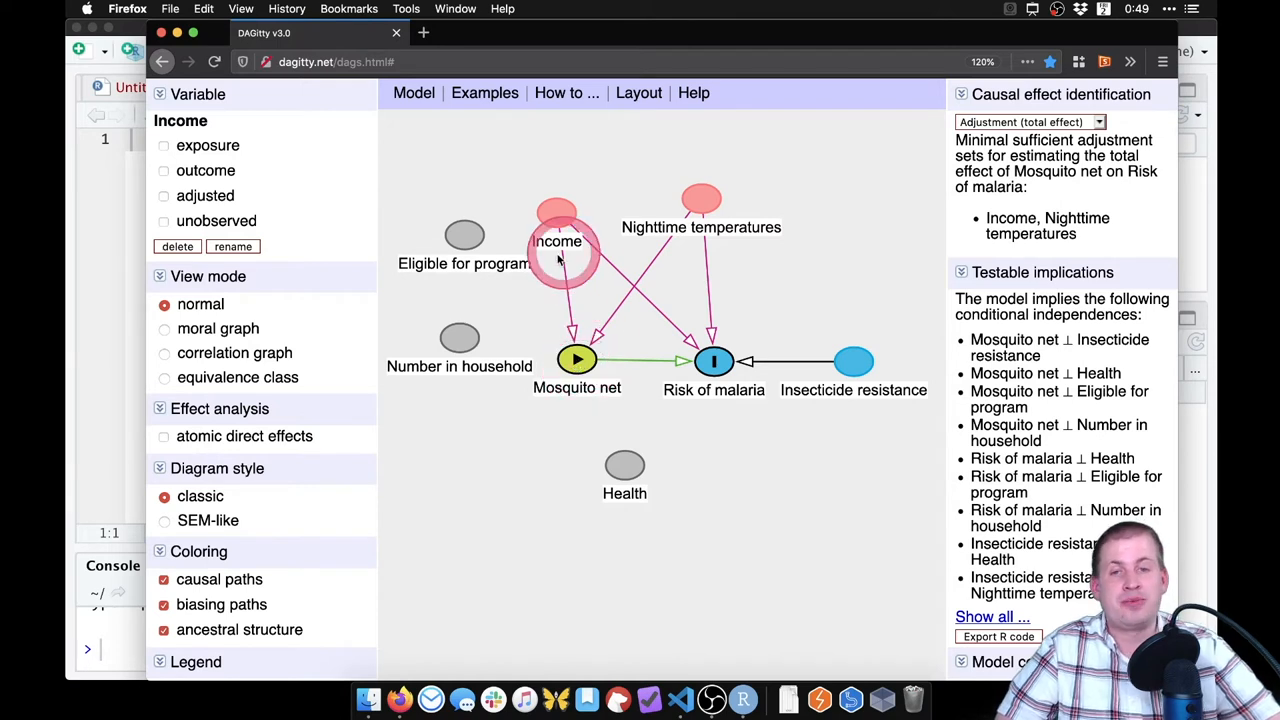
Step: Move Number in household below Eligible for program
{"action": "left_click", "coordinate": [576, 360]}
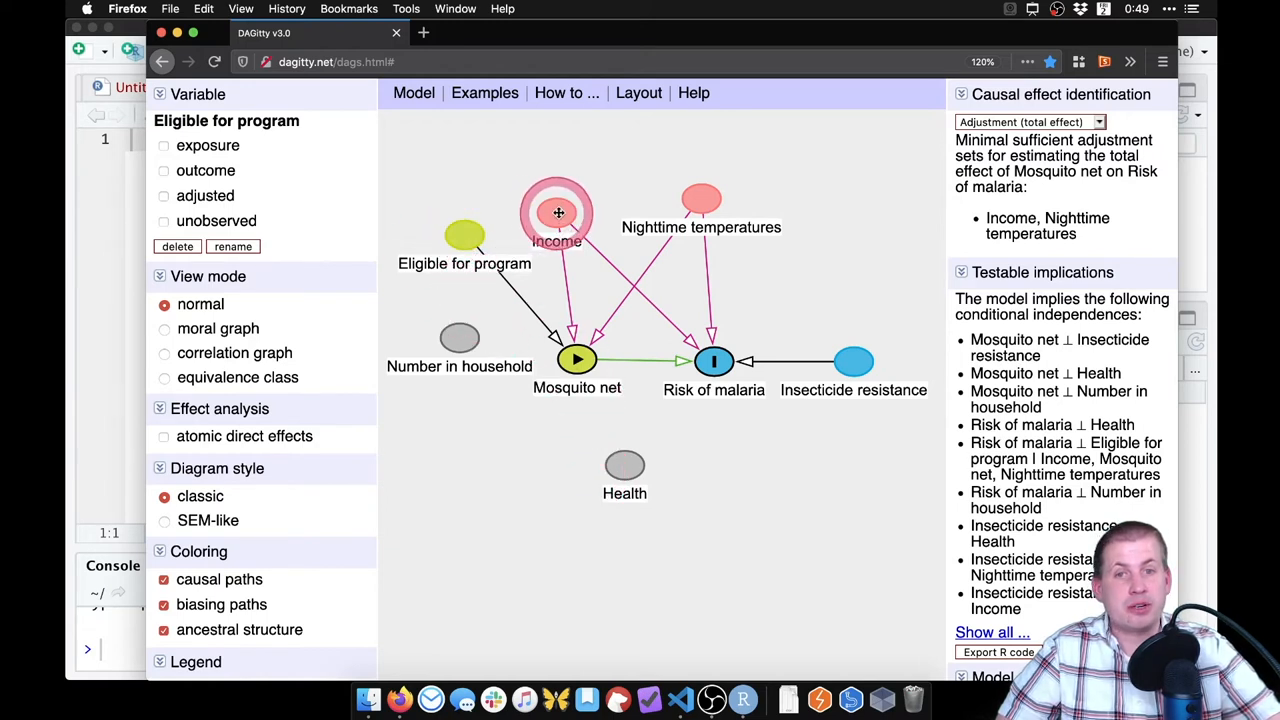
{"action": "left_click", "coordinate": [464, 235]}
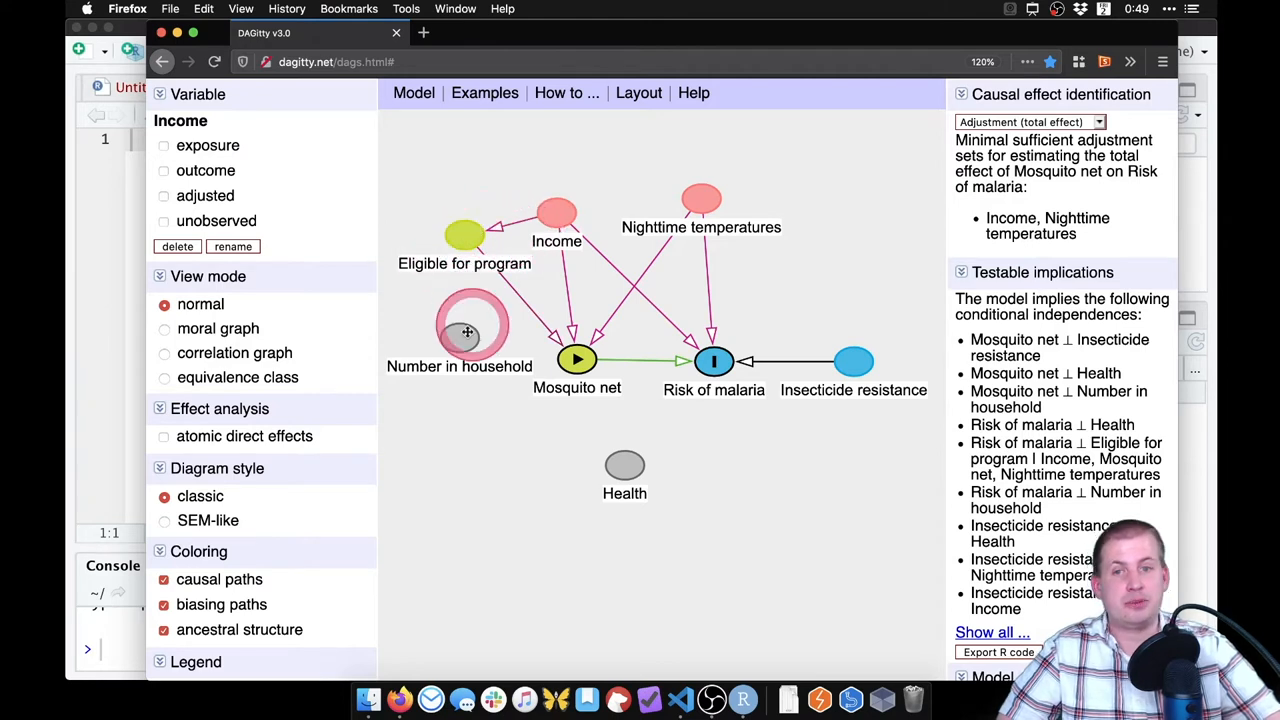
{"action": "left_click", "coordinate": [464, 330]}
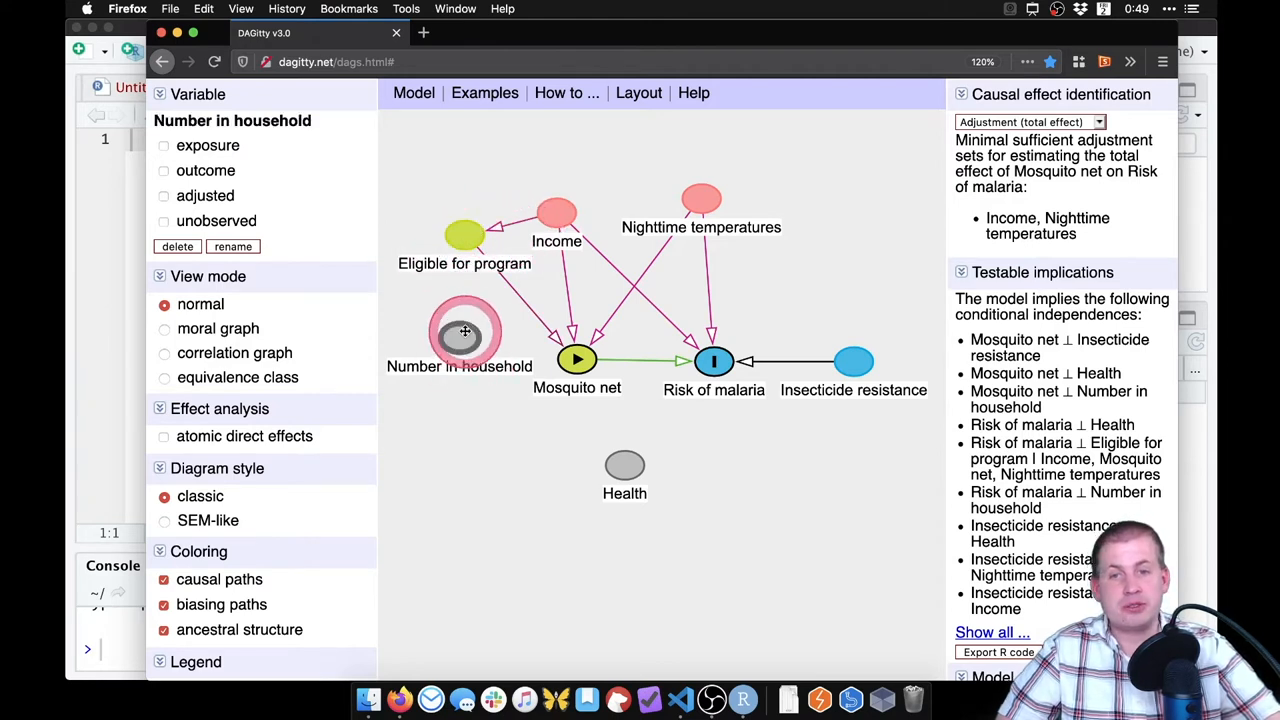
{"action": "left_click_drag", "start_coordinate": [465, 333], "coordinate": [462, 400]}
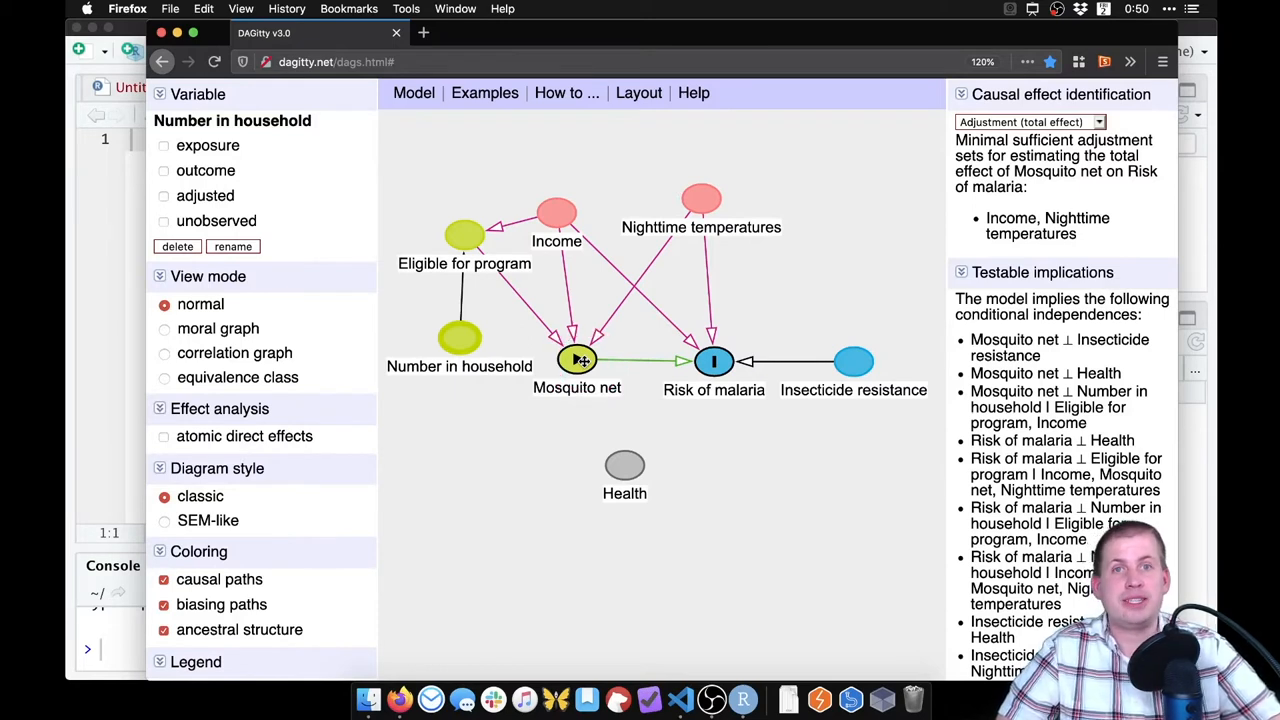
Step: Add arrows Eligible→Number in household, Number in household→Mosquito net, and Health→Mosquito net
{"action": "left_click", "coordinate": [459, 340]}
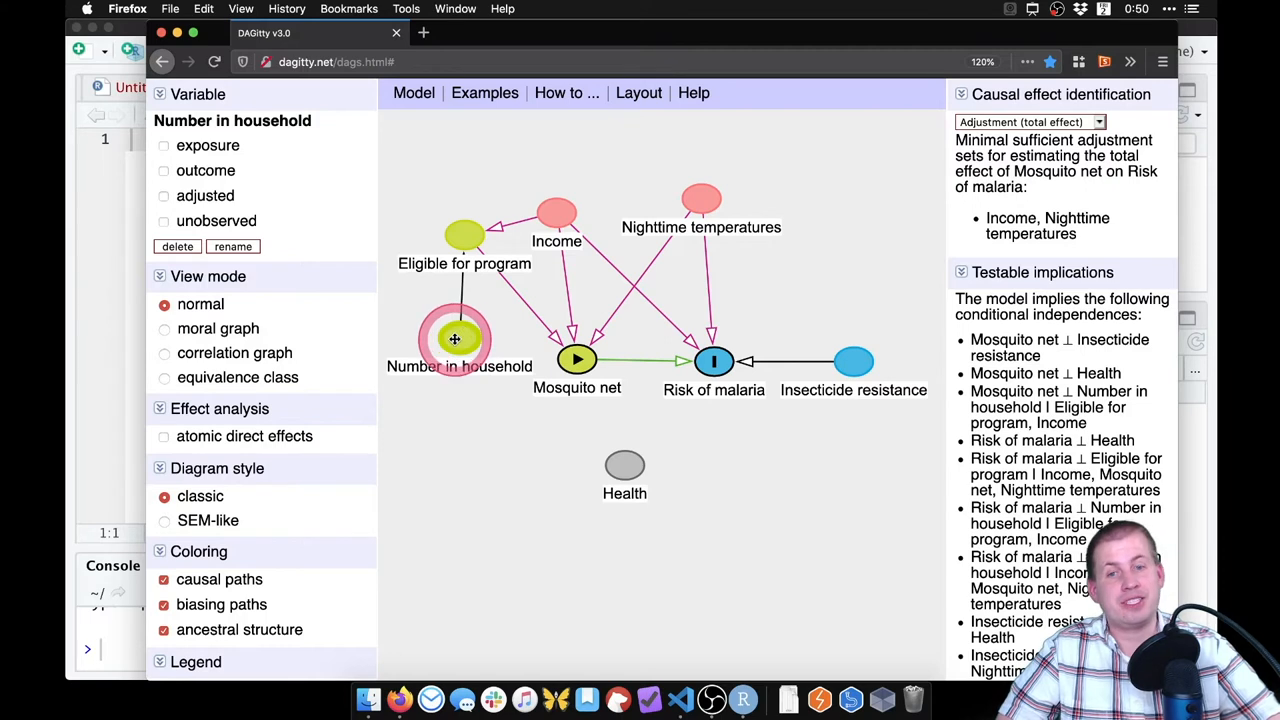
{"action": "left_click", "coordinate": [576, 360]}
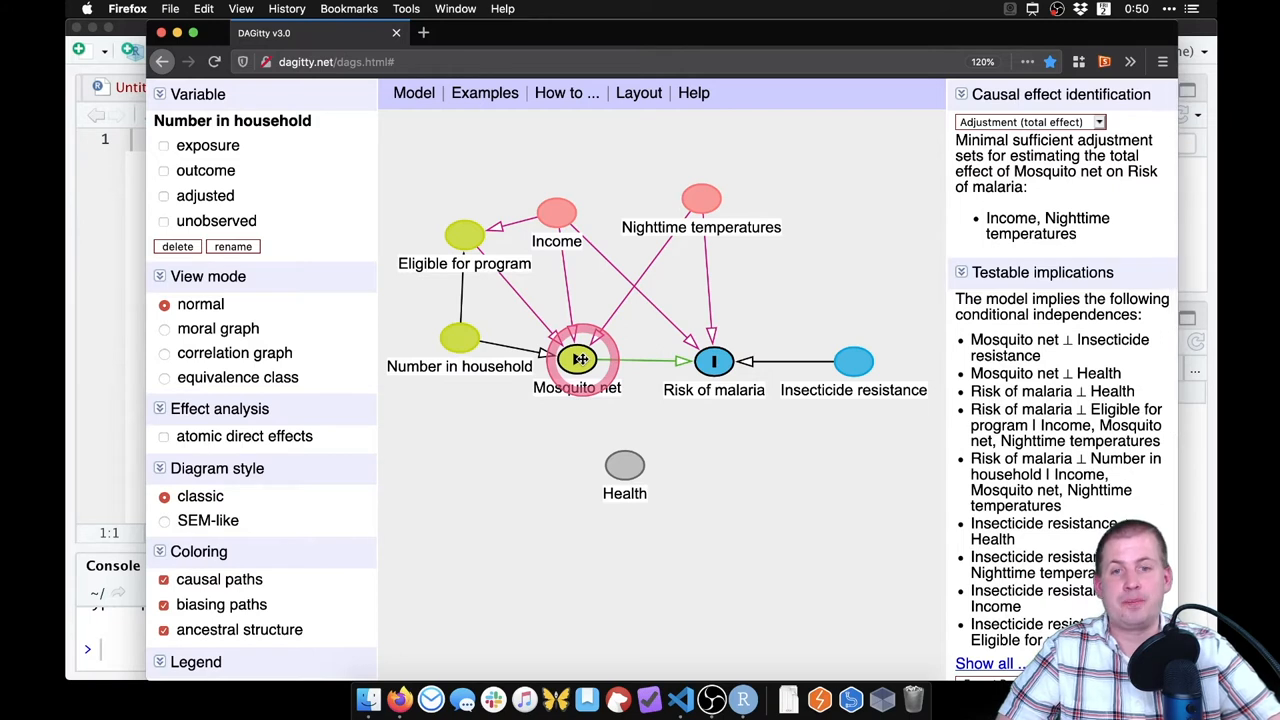
{"action": "left_click", "coordinate": [625, 470]}
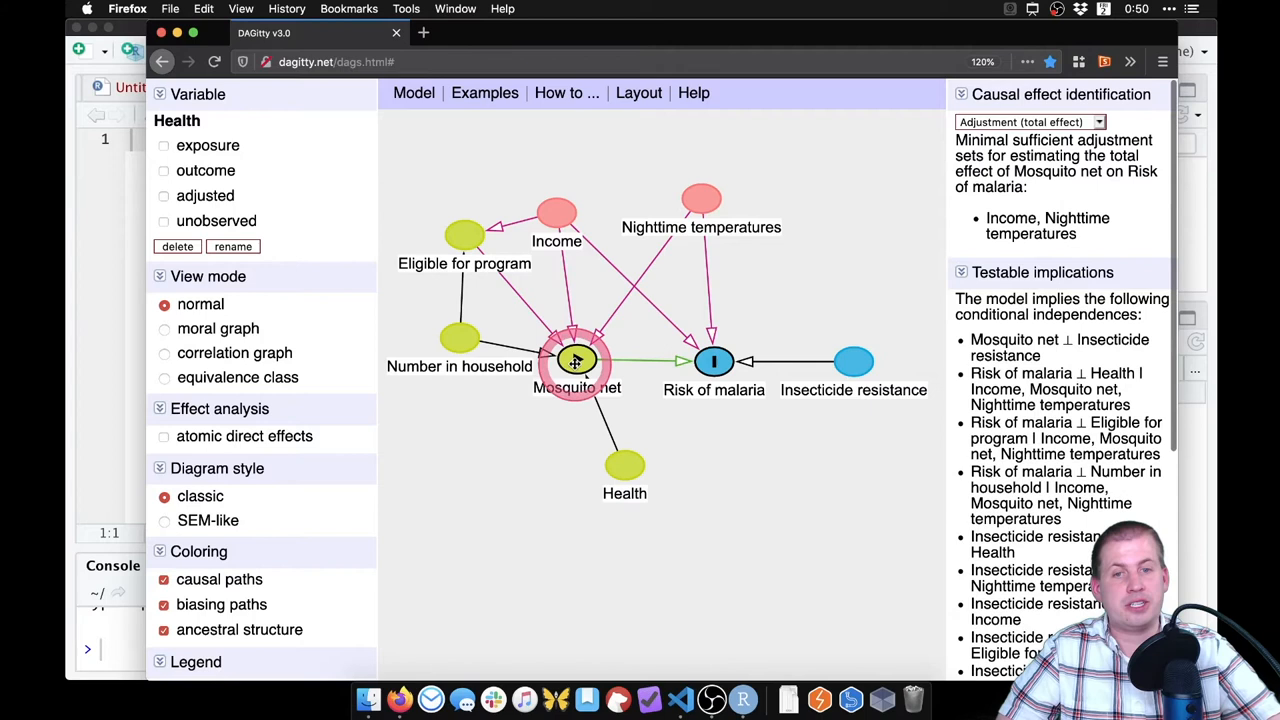
Step: Draw Health→Risk of malaria, yielding adjustment set Health, Income, Nighttime temperatures
{"action": "left_click", "coordinate": [714, 362]}
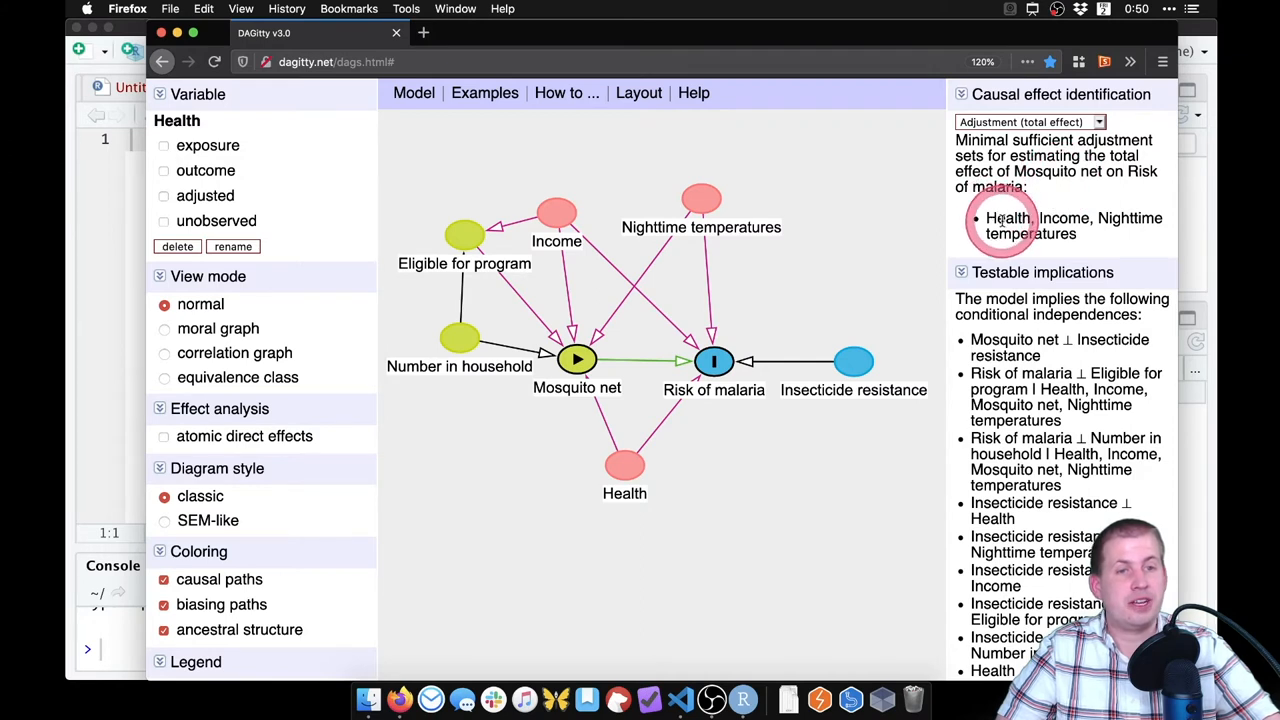
{"action": "mouse_move", "coordinate": [1125, 218]}
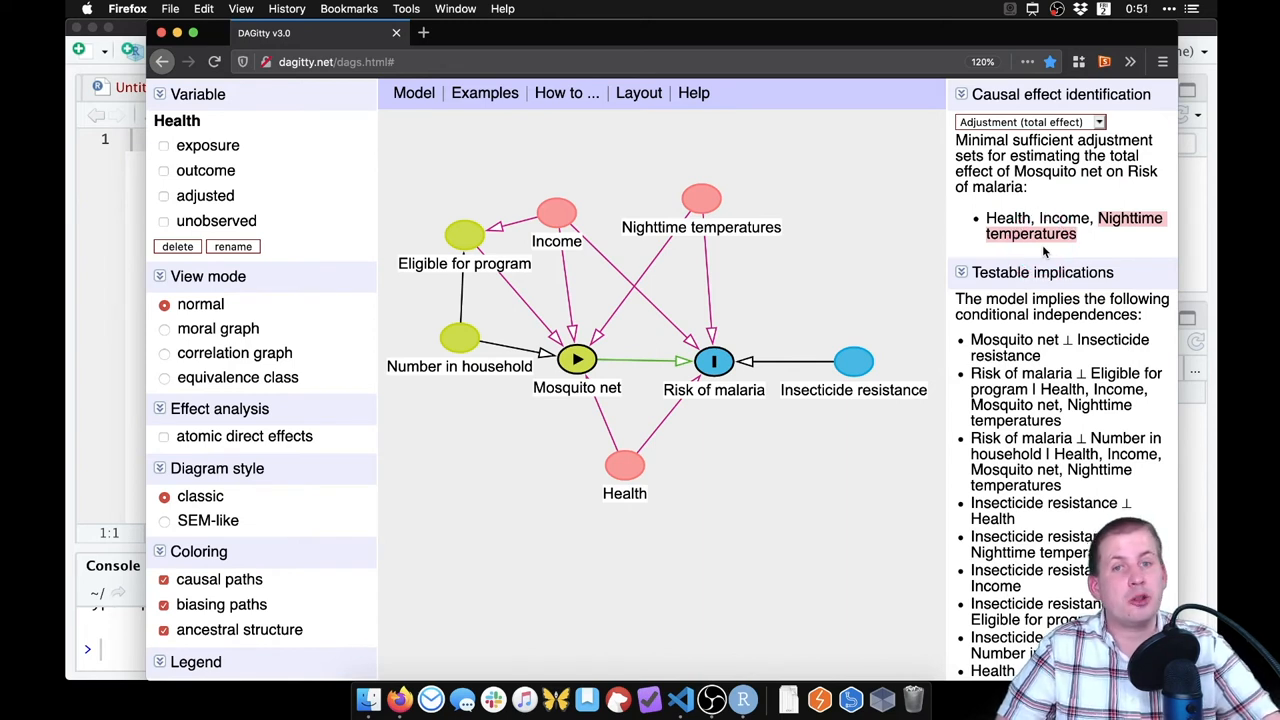
{"action": "left_click", "coordinate": [577, 360]}
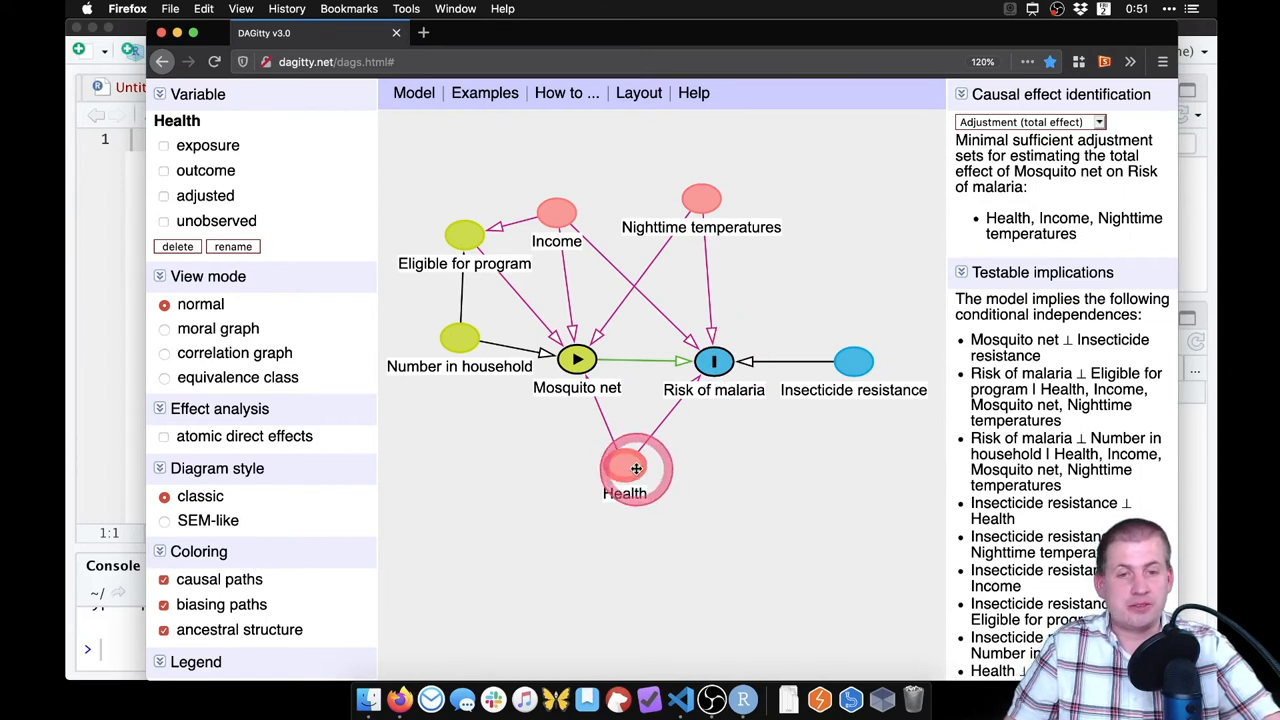
{"action": "mouse_move", "coordinate": [197, 200]}
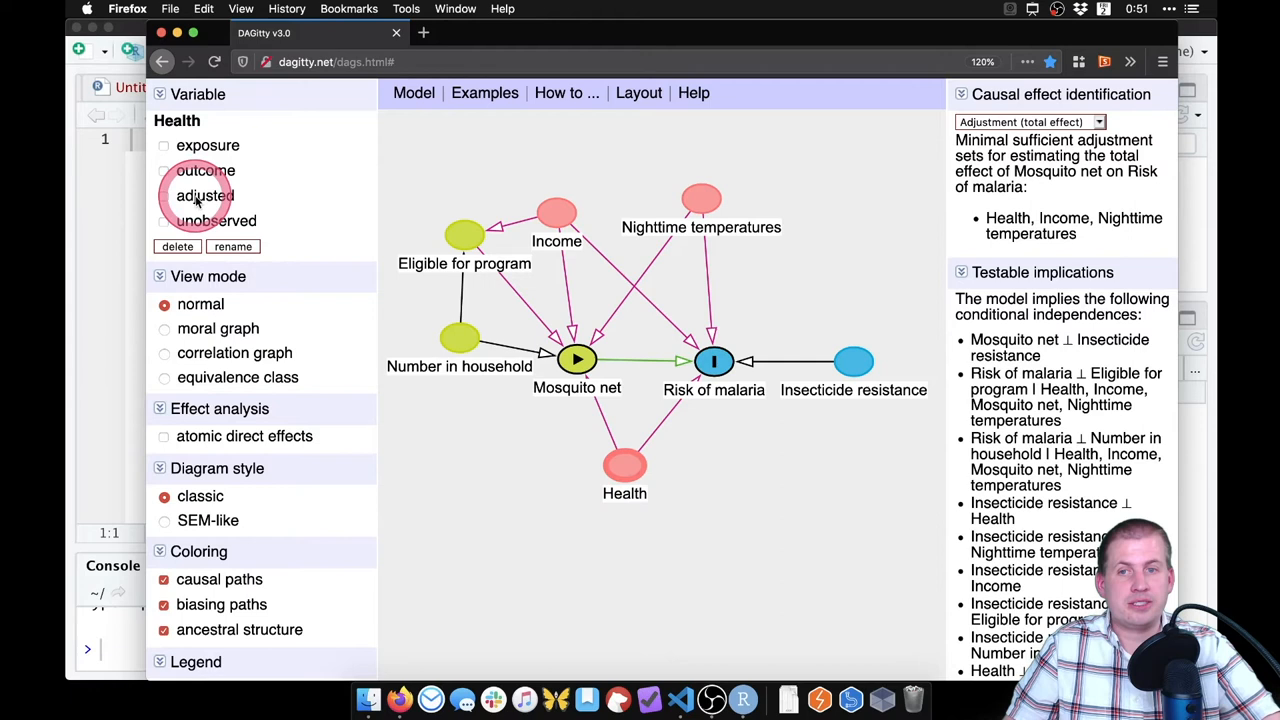
Step: Tick 'adjusted' for Health, Income and Nighttime temperatures in the Variable panel
{"action": "left_click", "coordinate": [164, 196]}
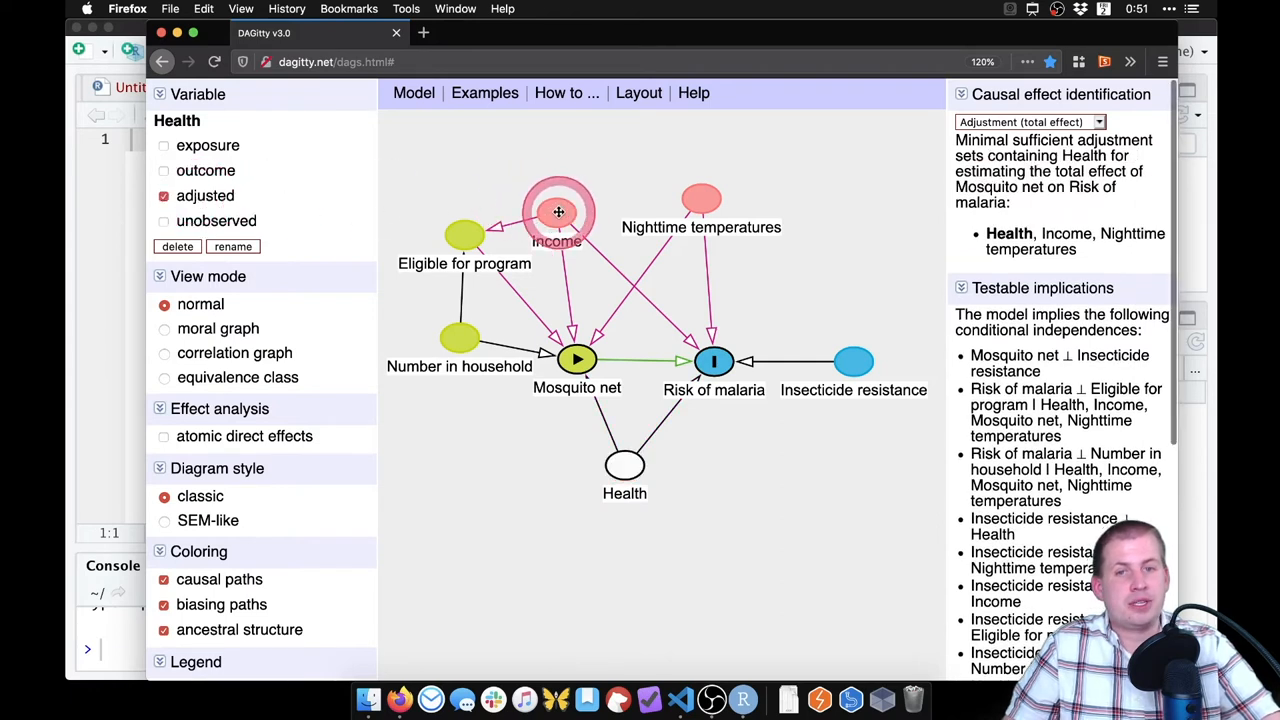
{"action": "left_click", "coordinate": [558, 212]}
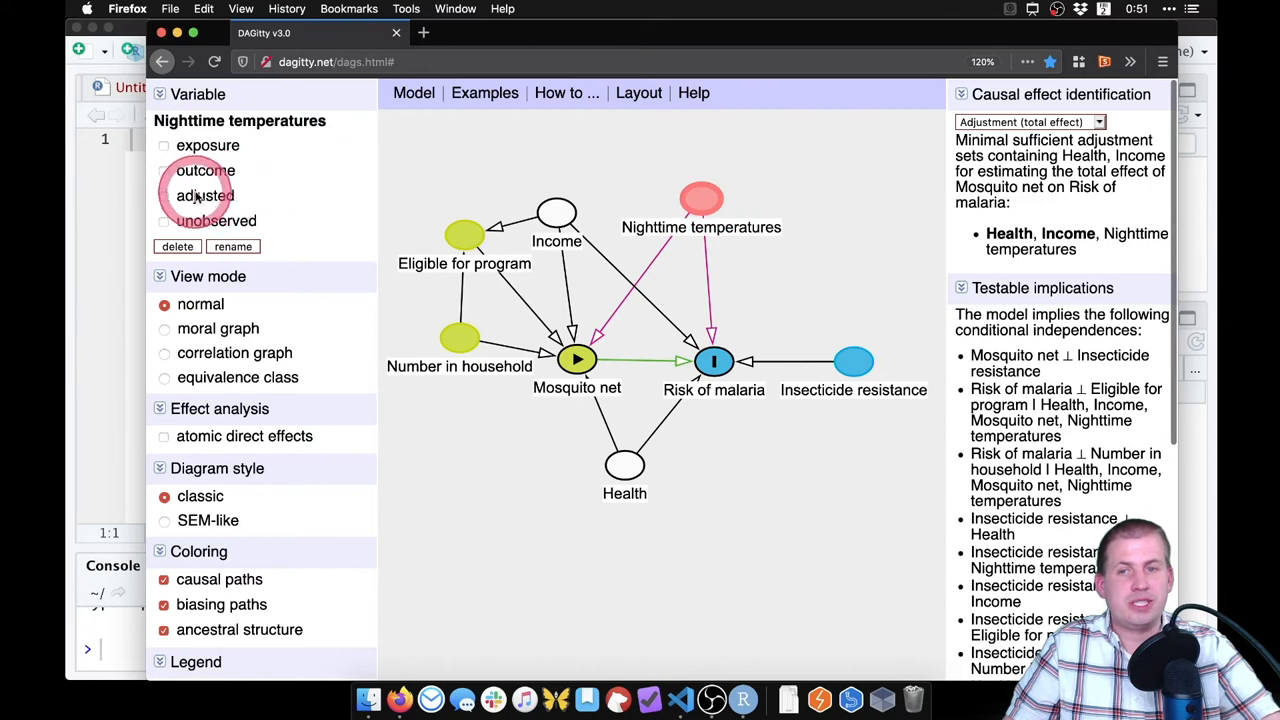
{"action": "left_click", "coordinate": [163, 195]}
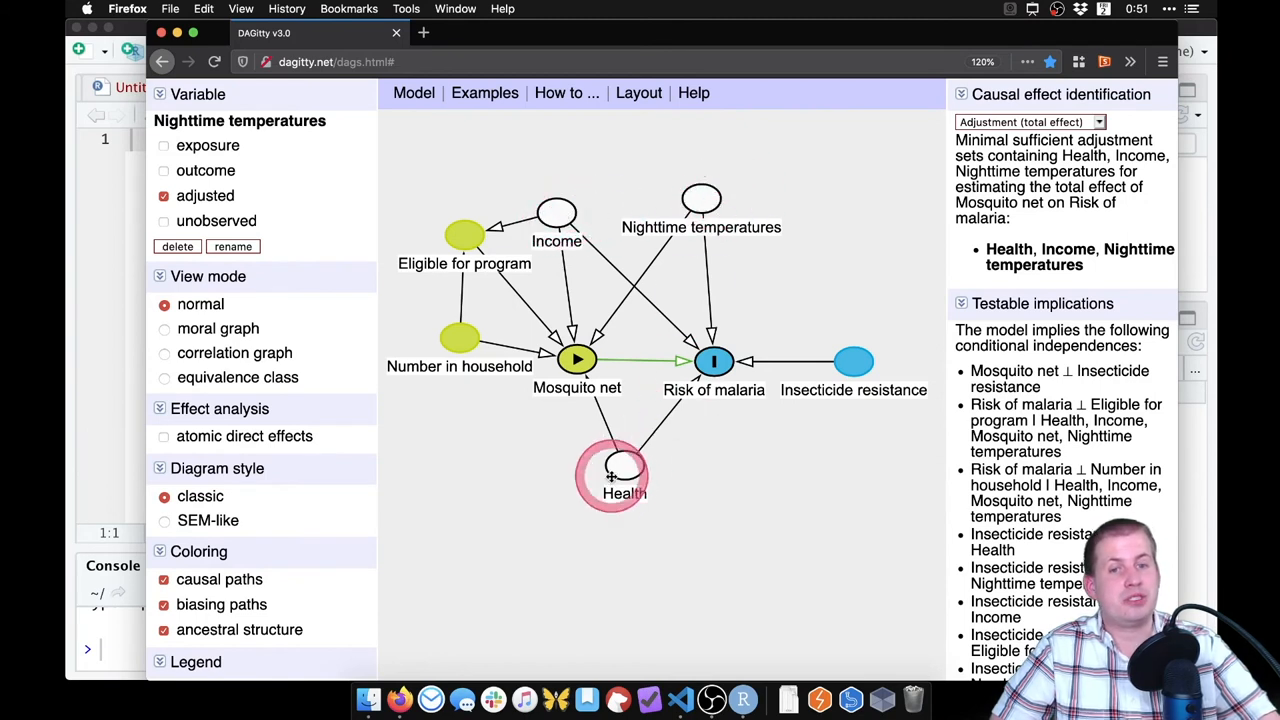
{"action": "left_click_drag", "start_coordinate": [620, 475], "coordinate": [728, 507]}
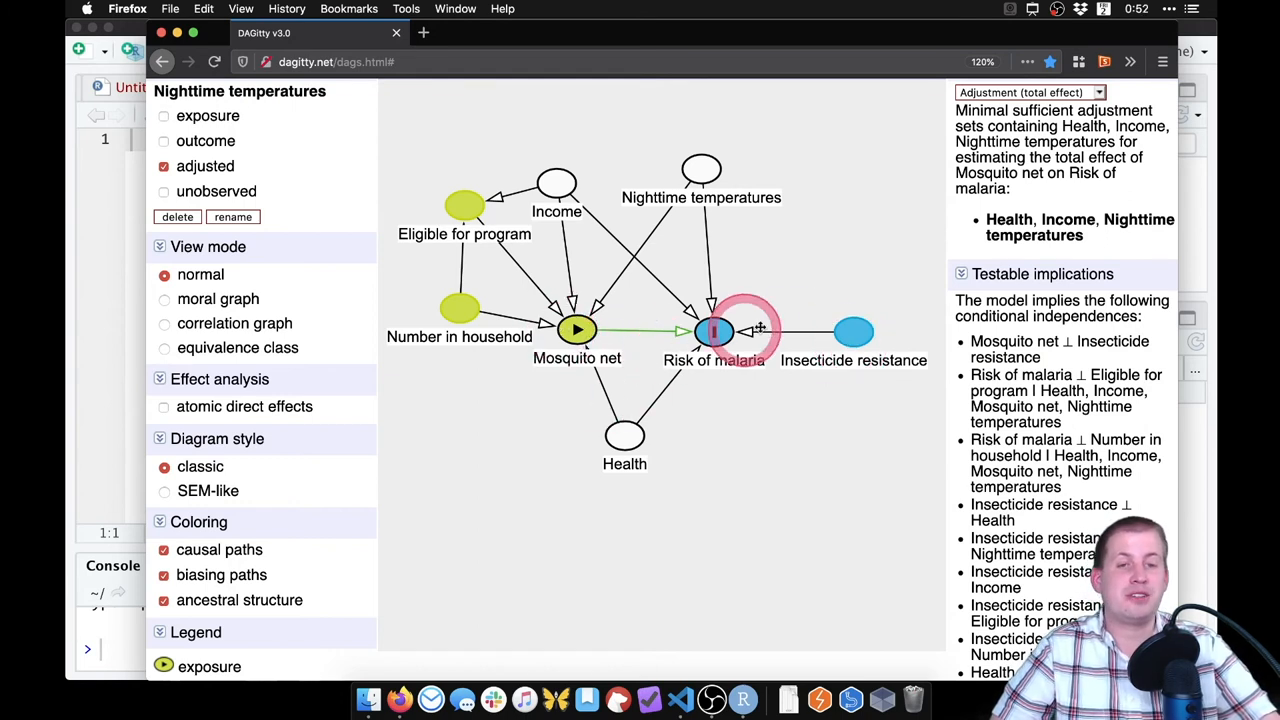
{"action": "mouse_move", "coordinate": [812, 351]}
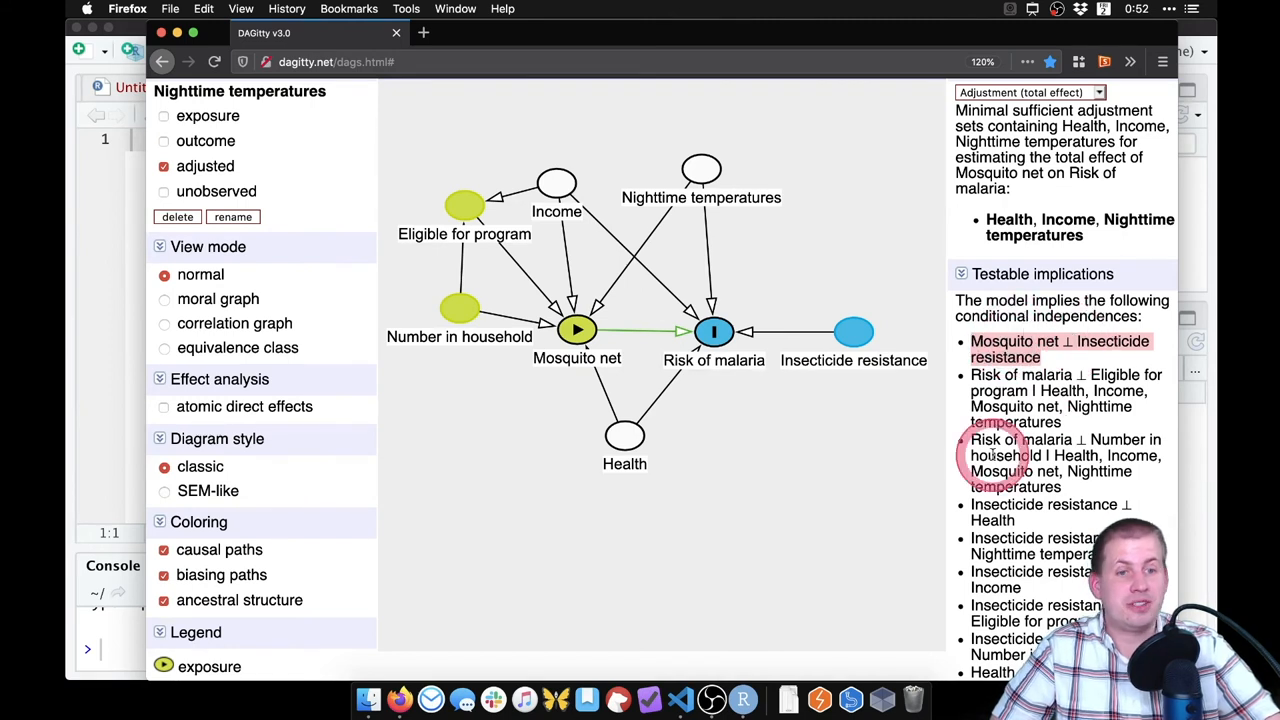
{"action": "scroll", "scroll_direction": "down", "scroll_amount": 3}
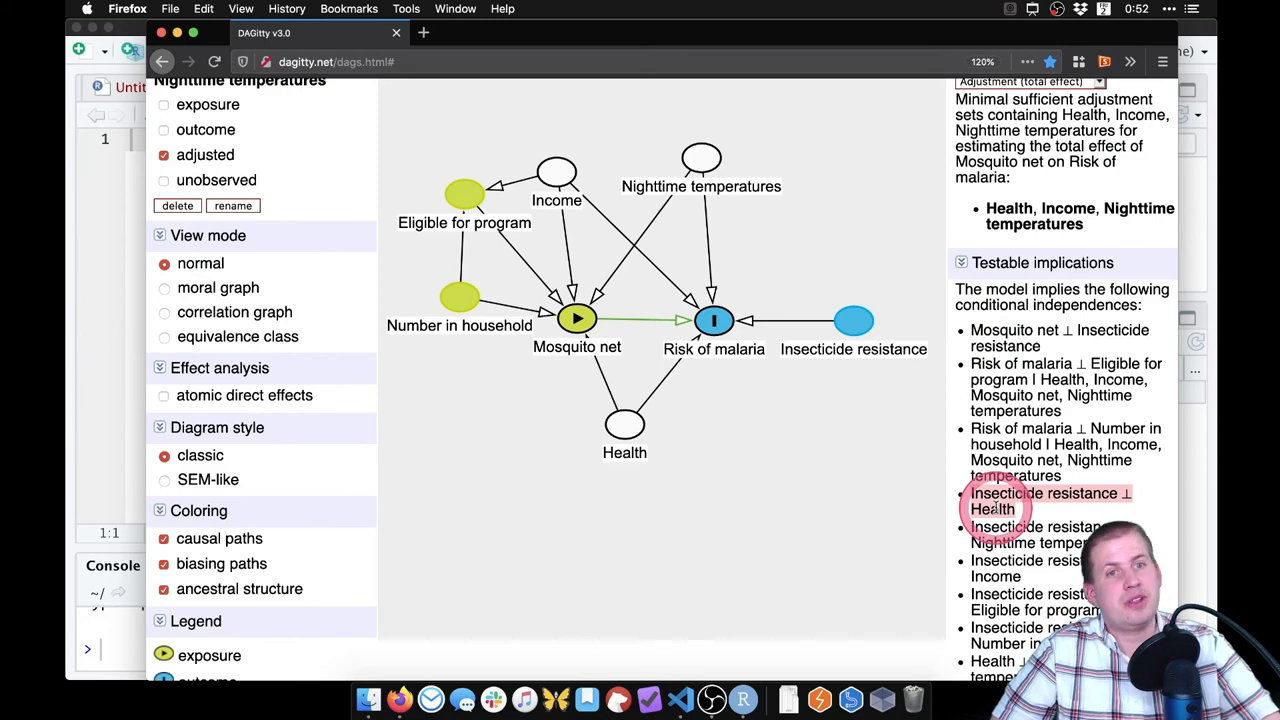
{"action": "scroll", "scroll_direction": "down", "scroll_amount": 3}
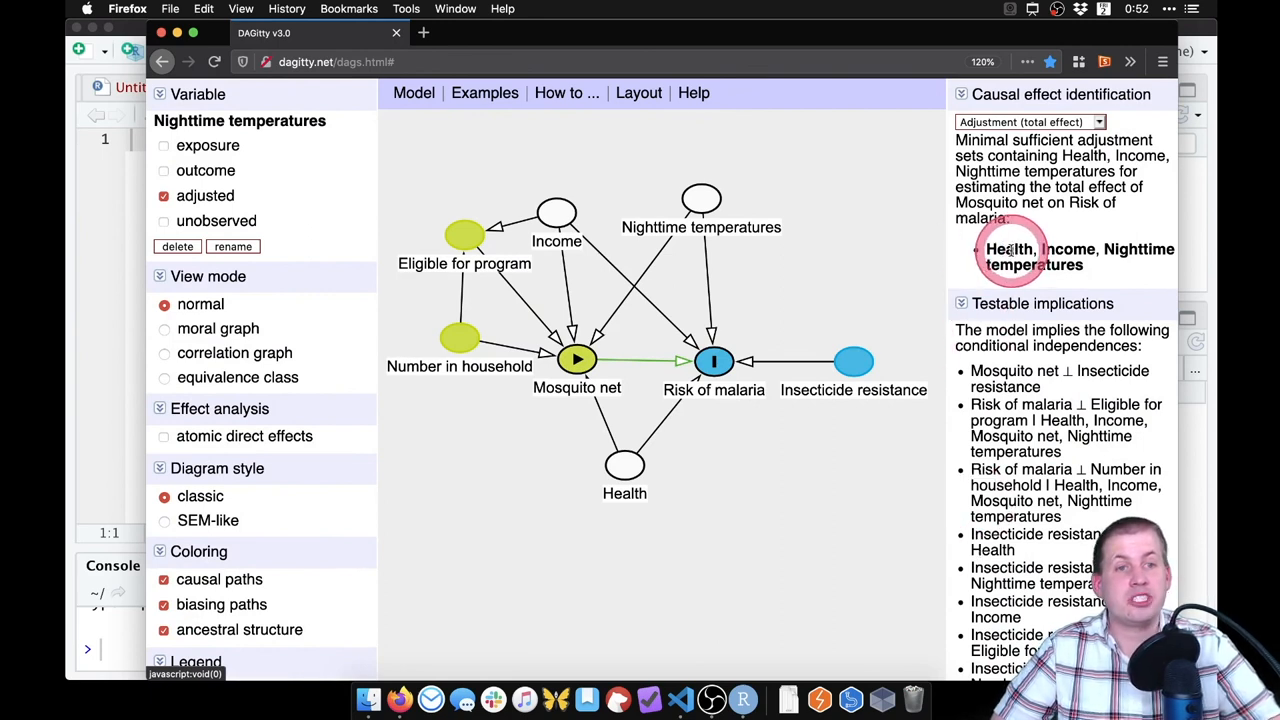
{"action": "mouse_move", "coordinate": [1128, 278]}
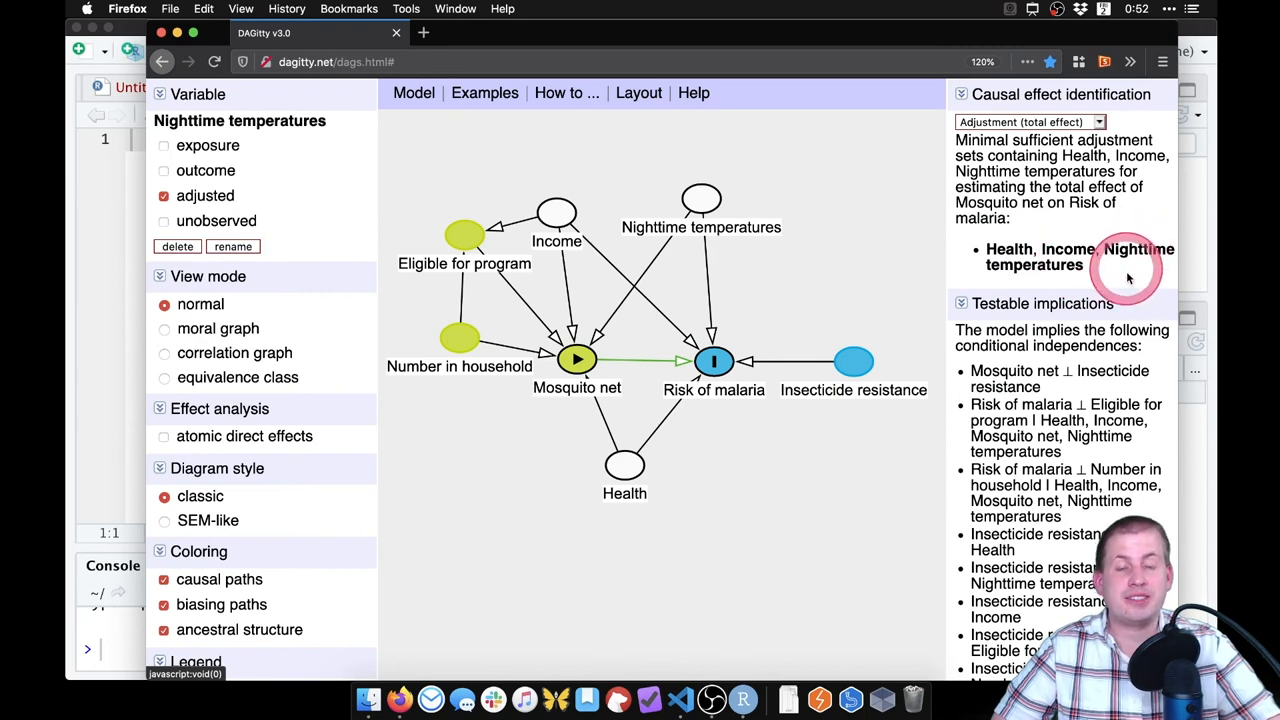